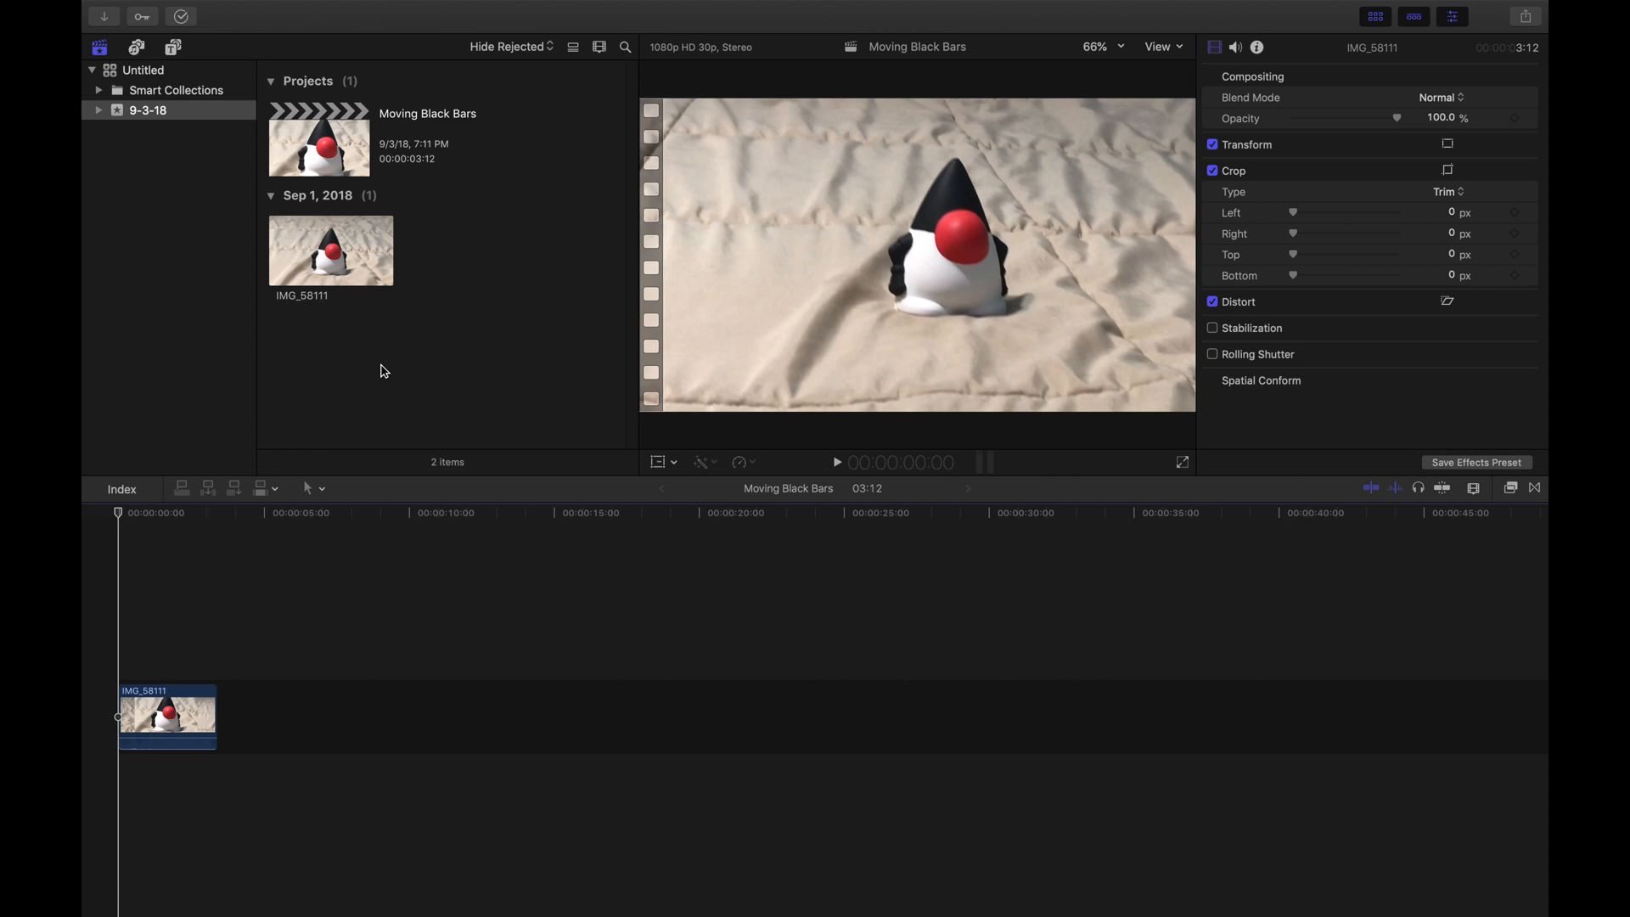
mouse_move(123, 502)
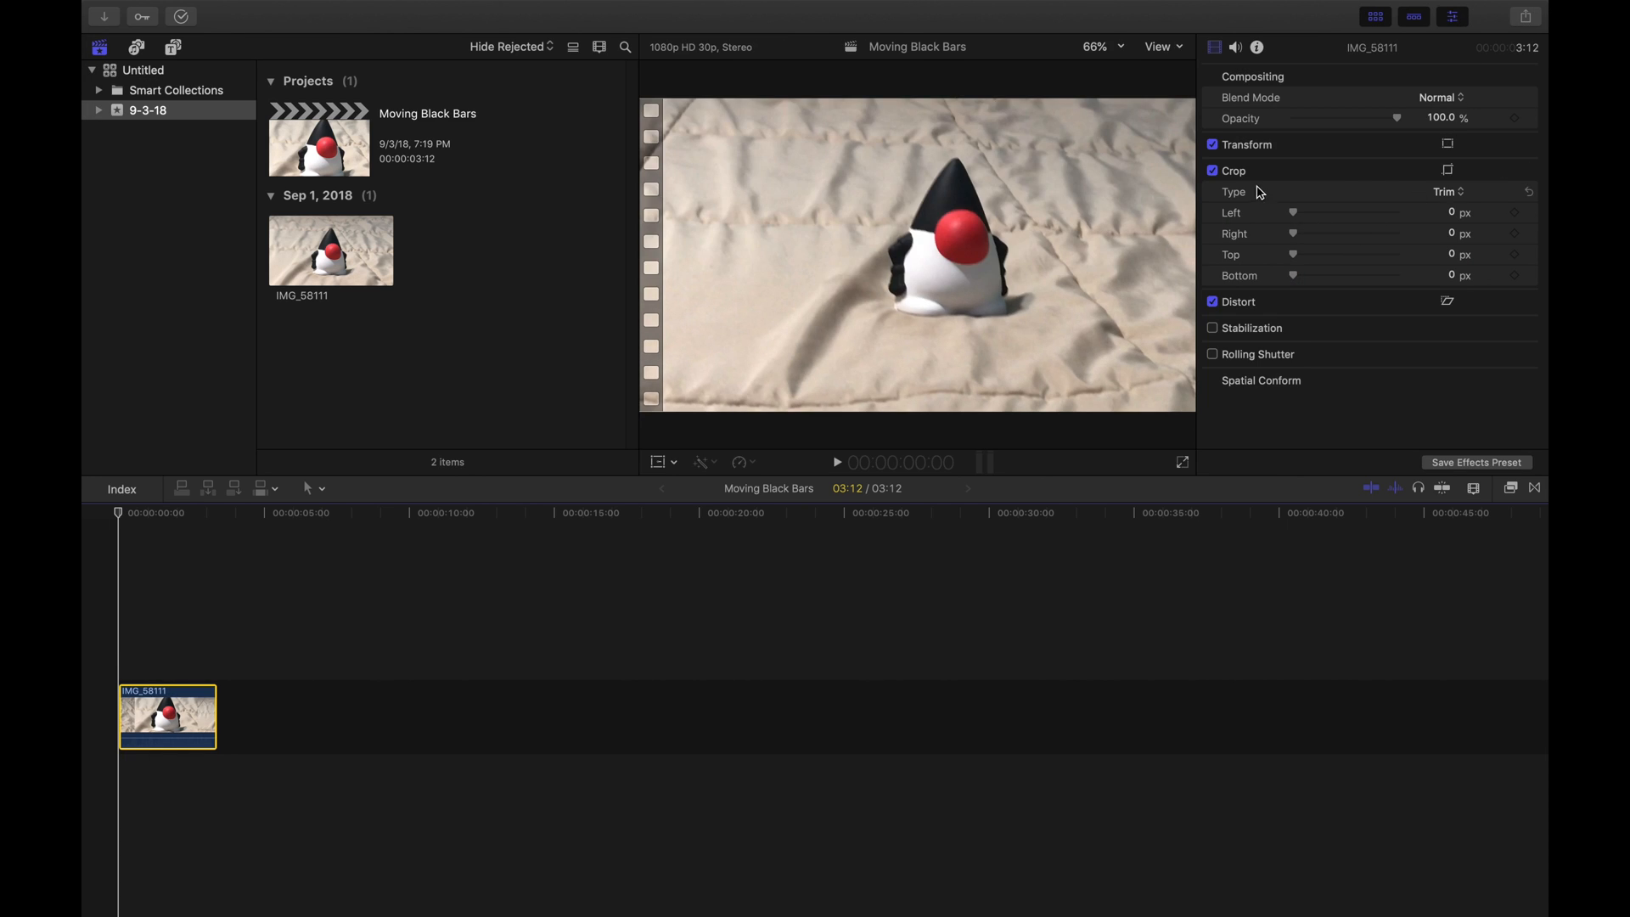
mouse_move(1298, 256)
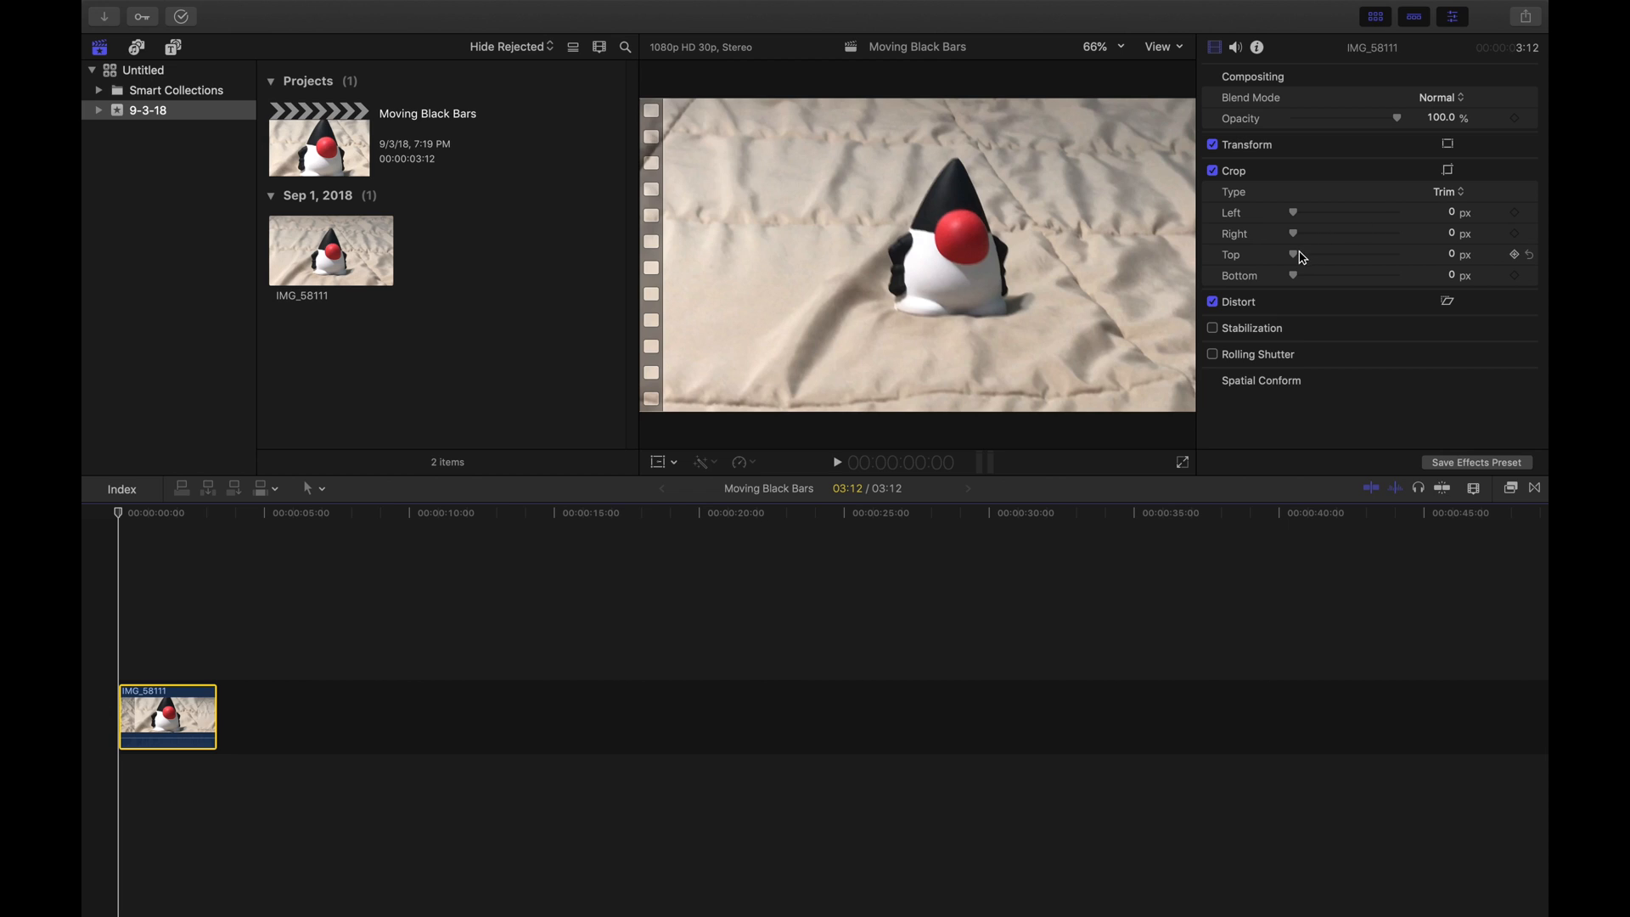
mouse_move(1218, 233)
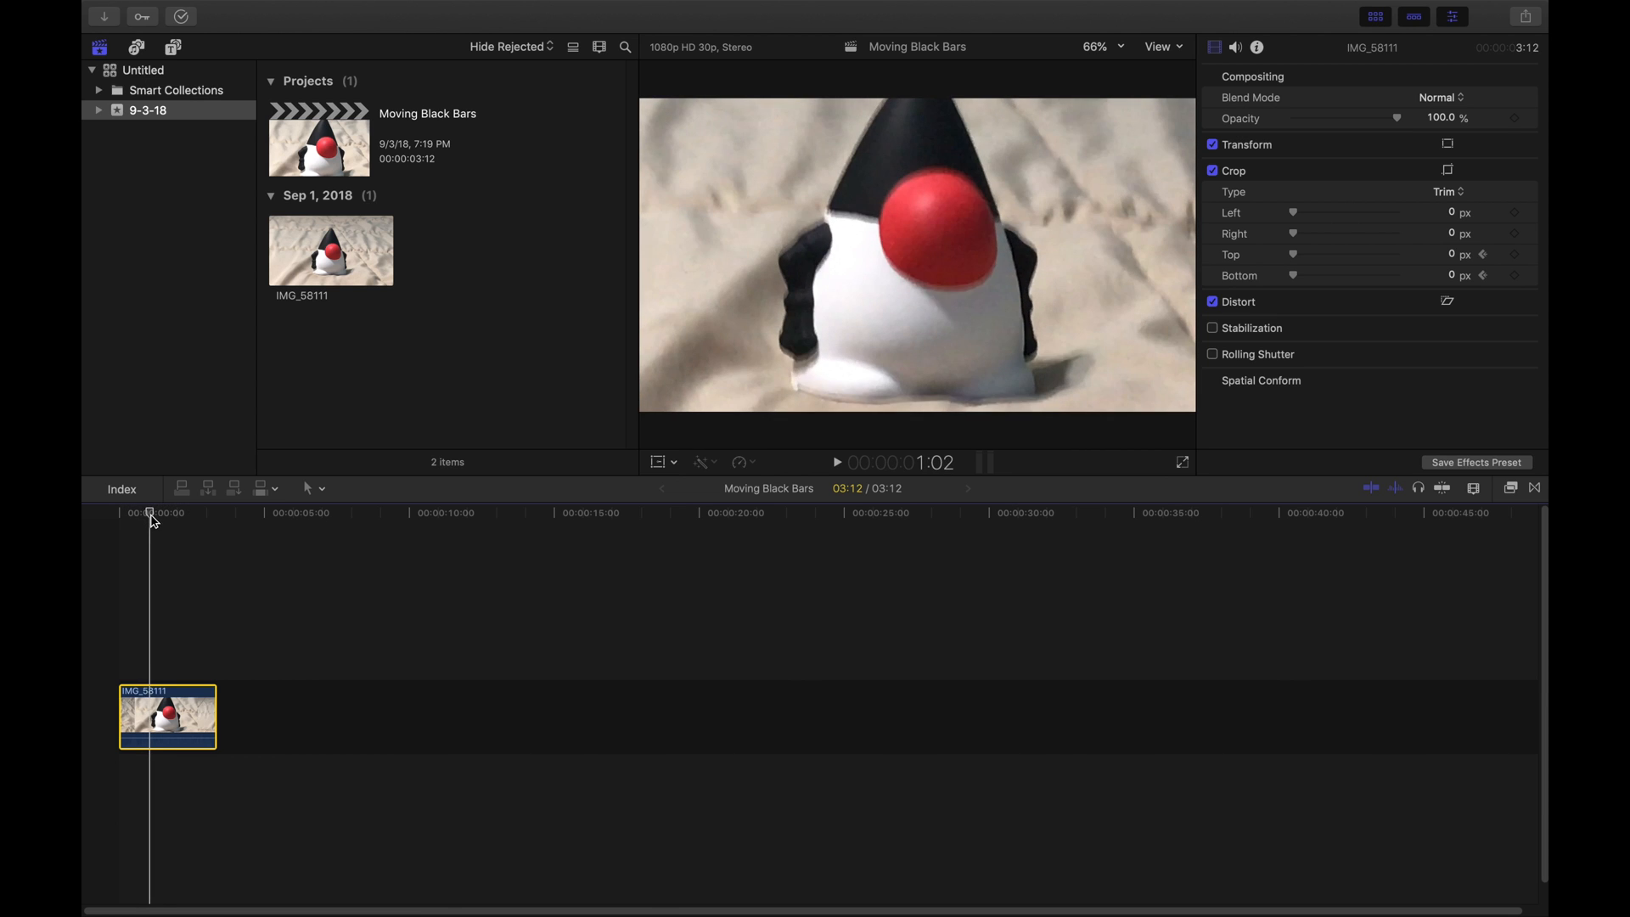
mouse_move(767, 314)
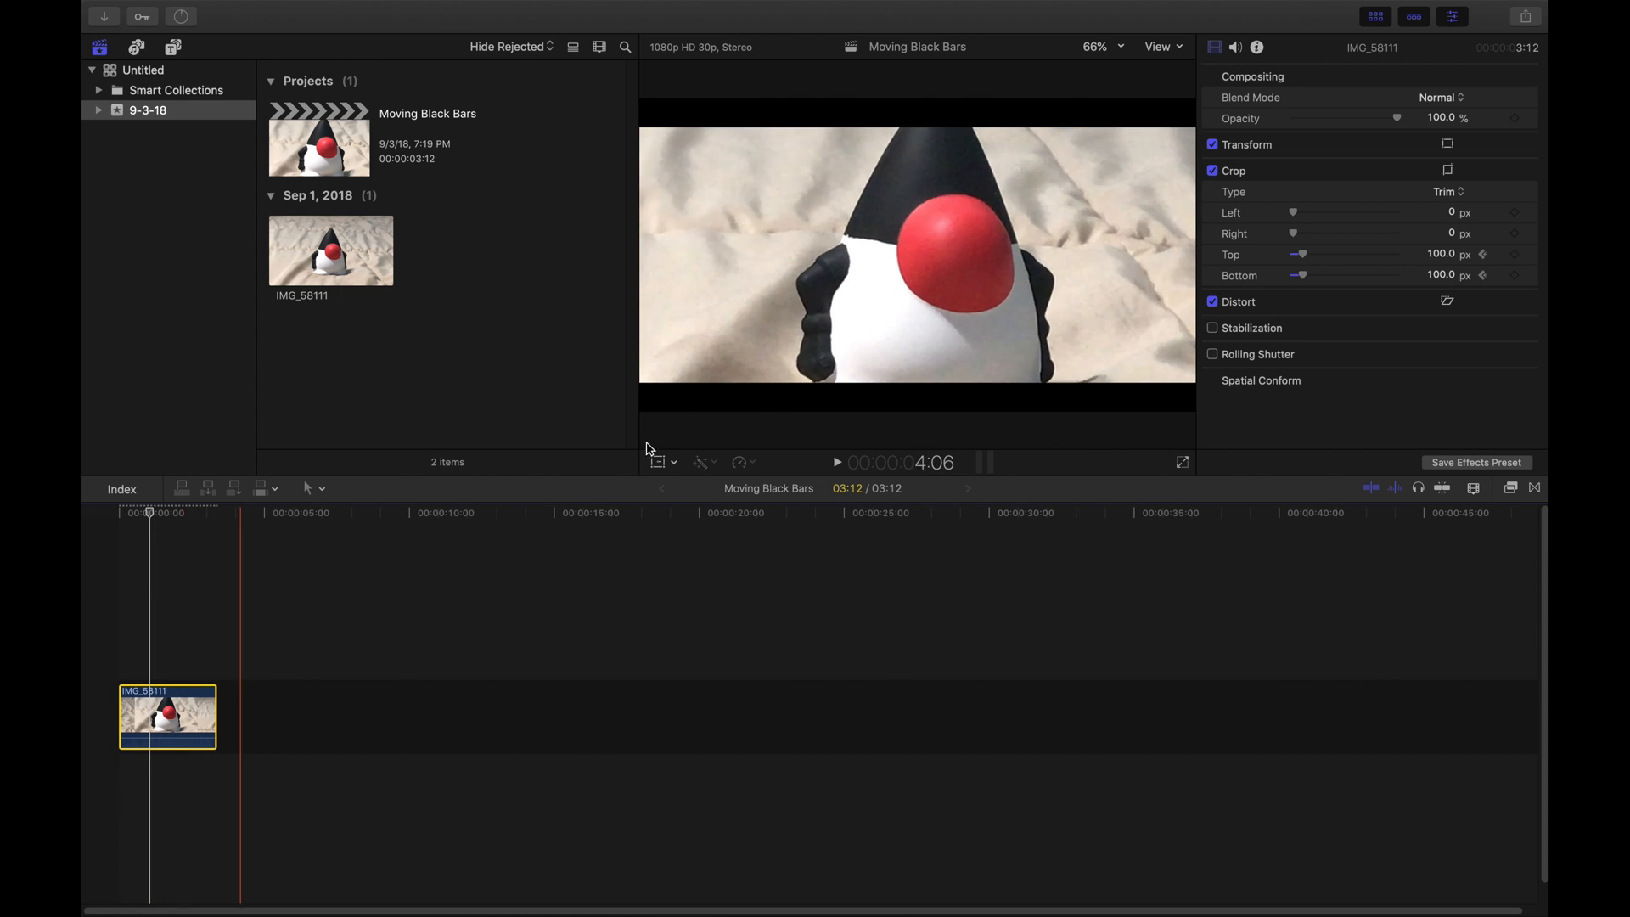
- Move the playhead near the clip's end and keyframe Crop Top and Bottom at 100 px
click(1481, 254)
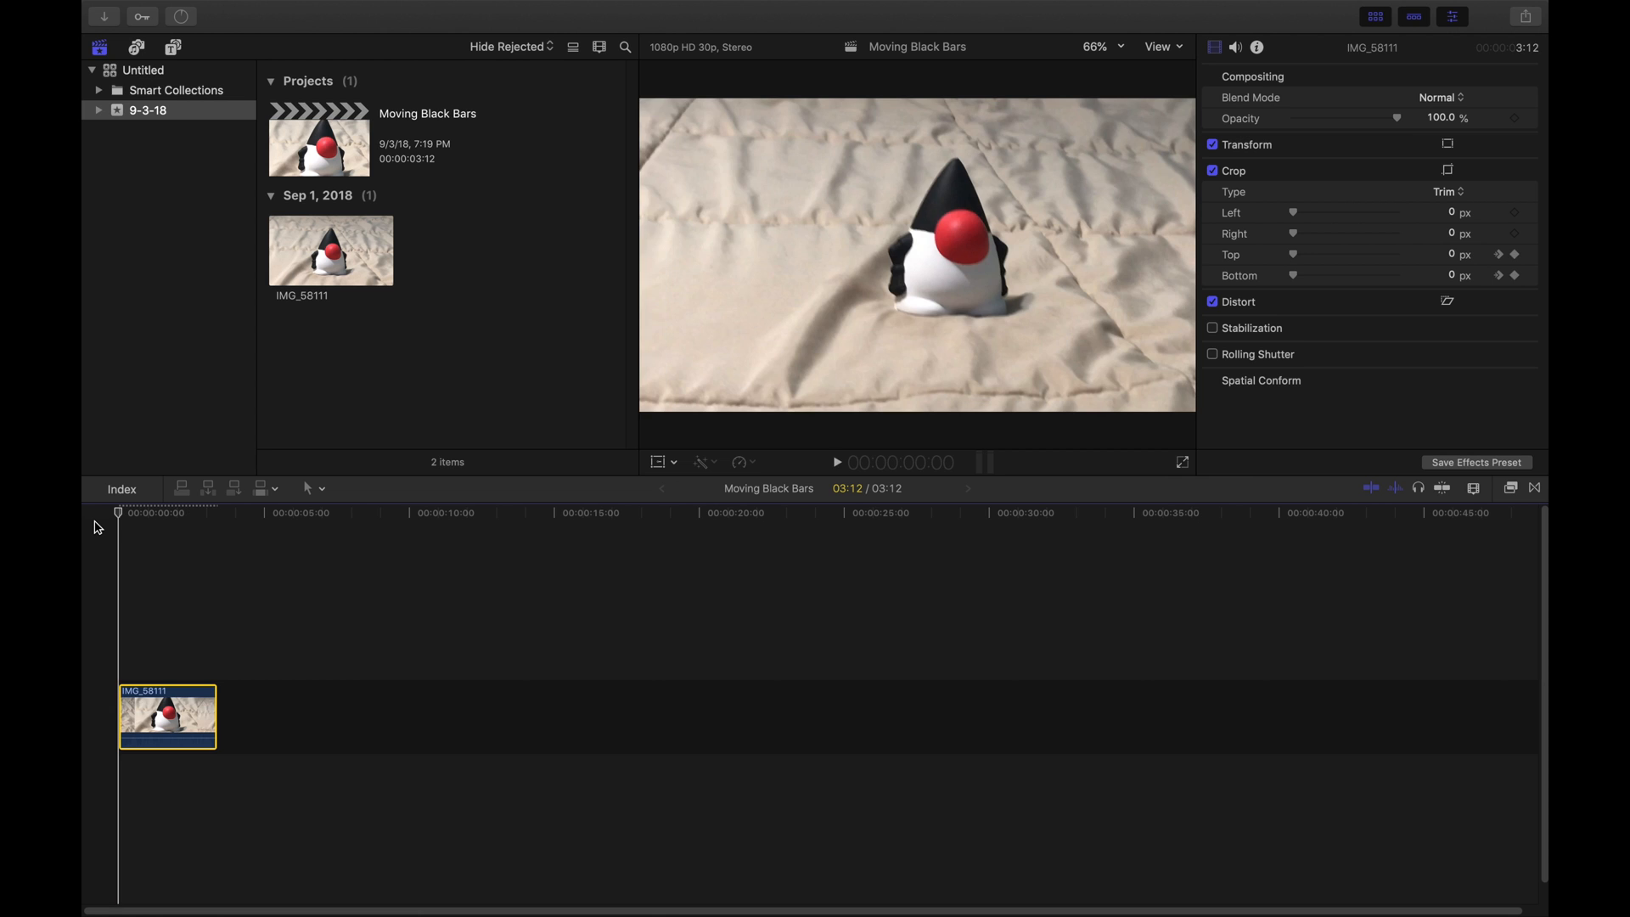
click(835, 462)
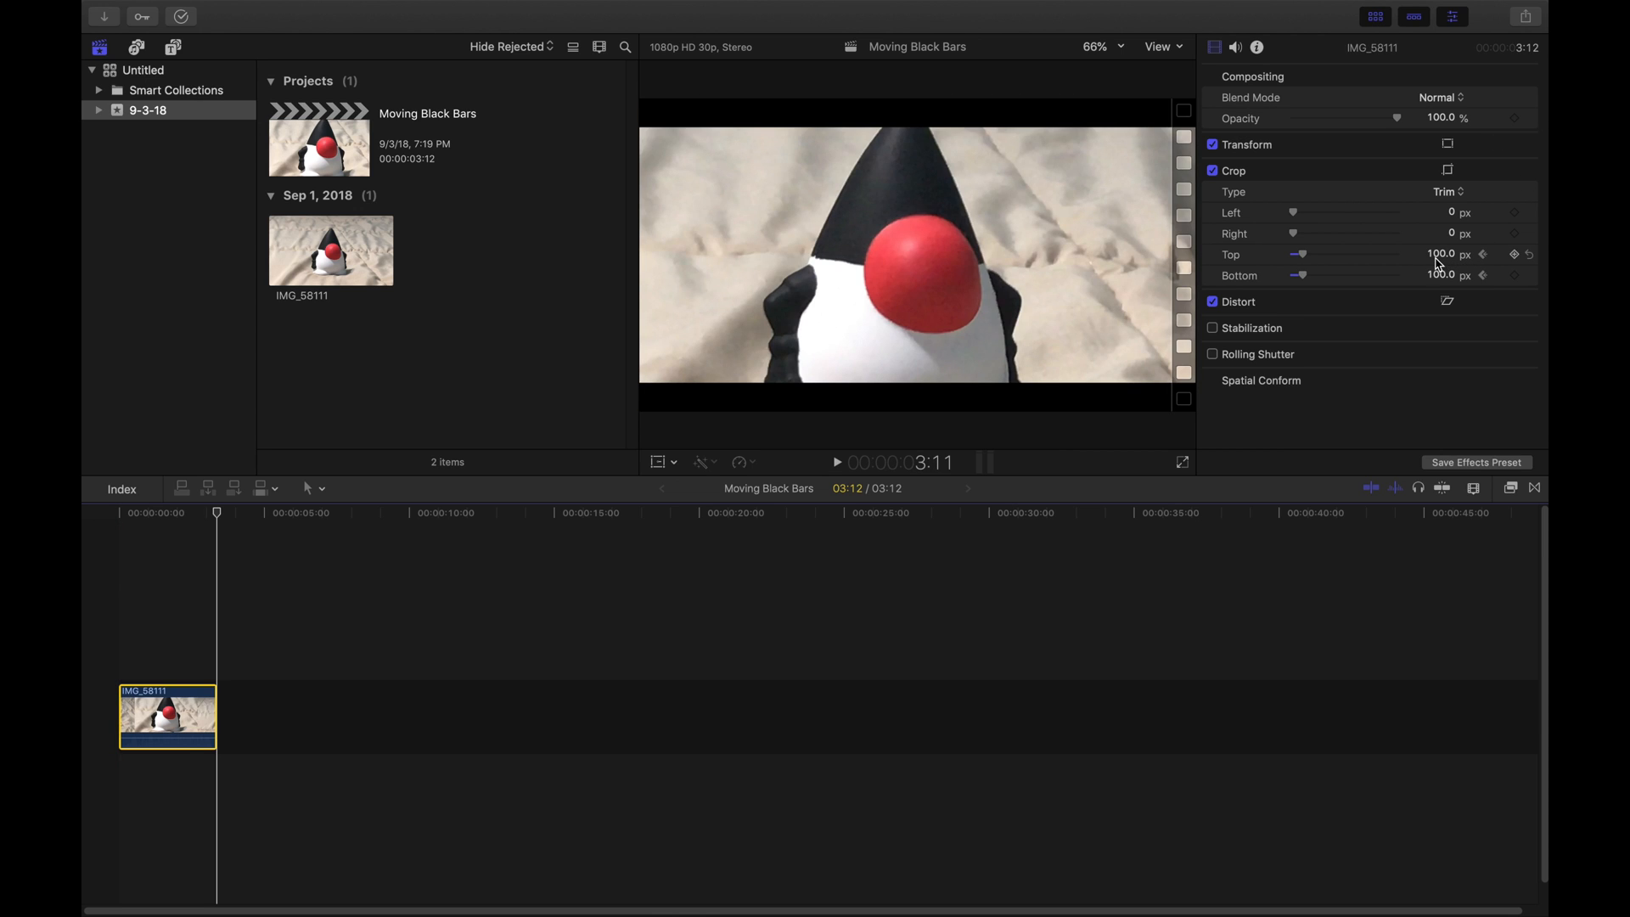
mouse_move(1356, 283)
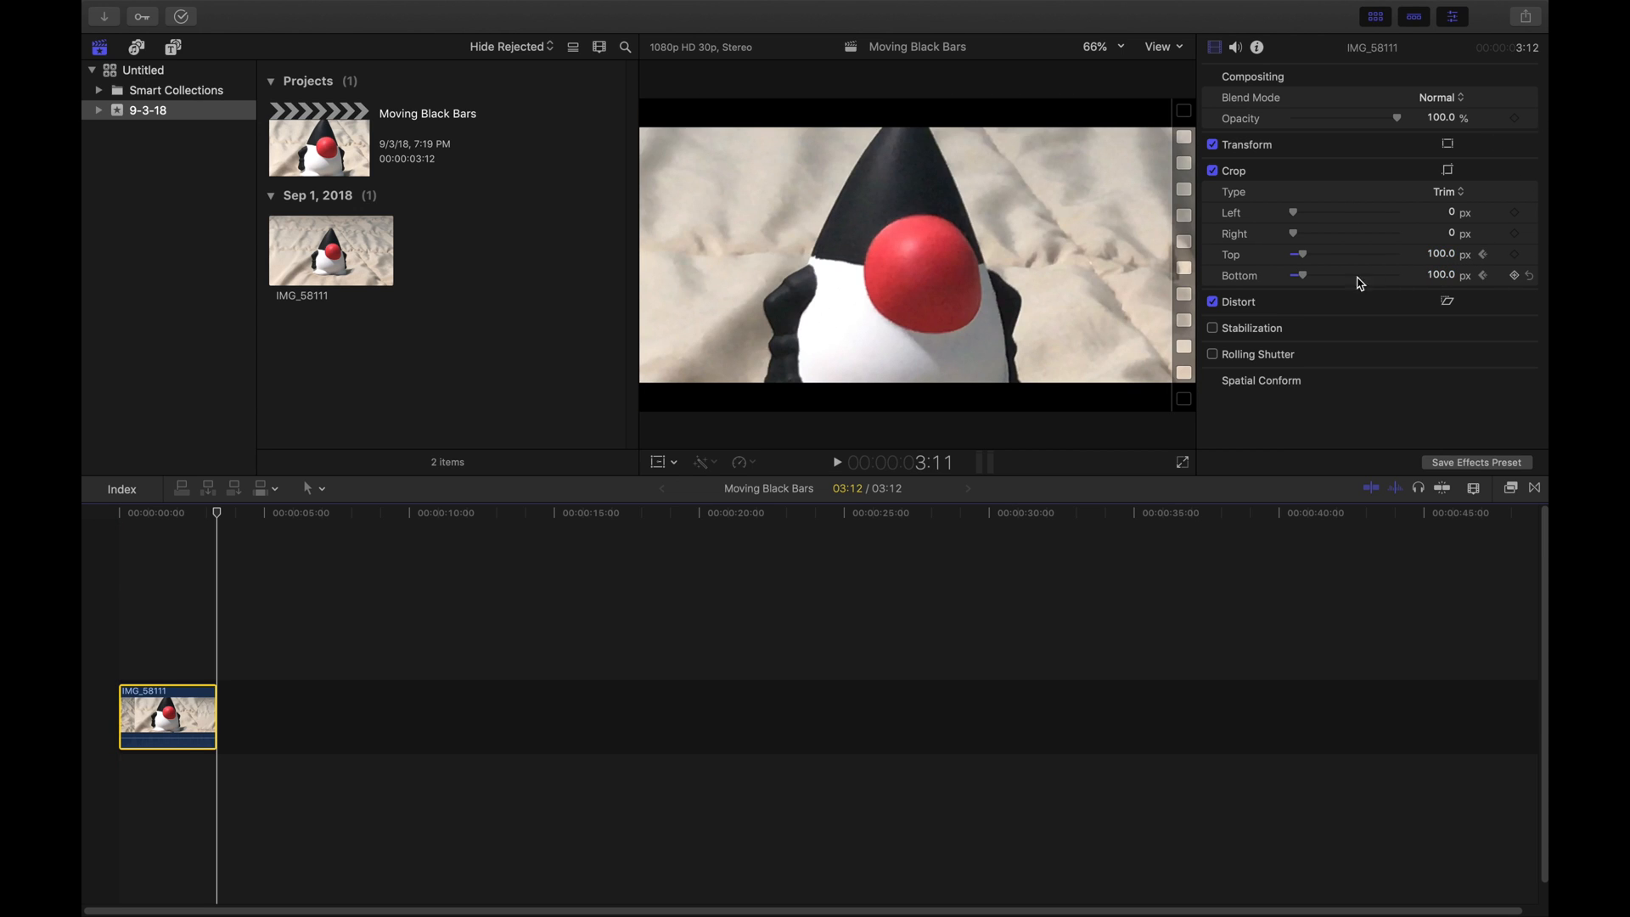